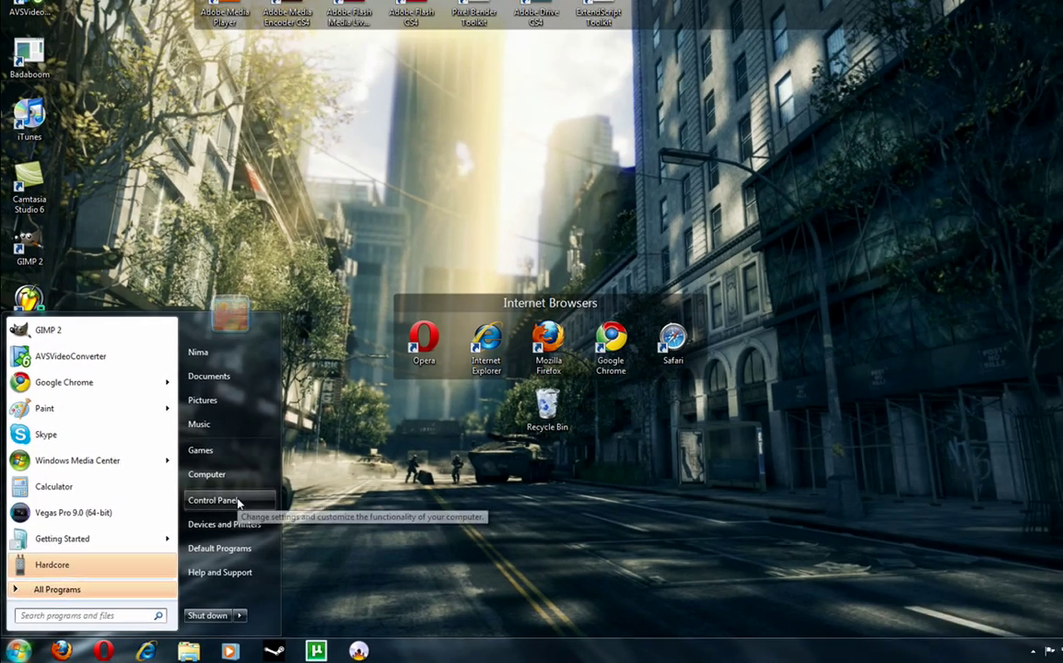
# - Reach Control Panel's Appearance and Personalization category and view its Display settings page
pyautogui.click(213, 501)
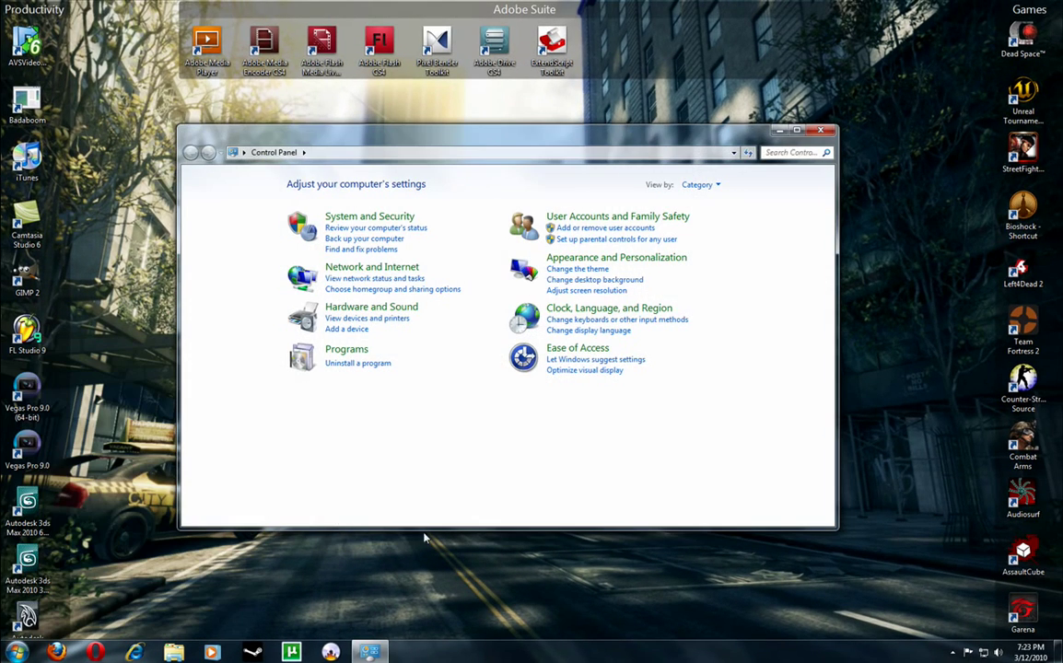
pyautogui.moveTo(370, 305)
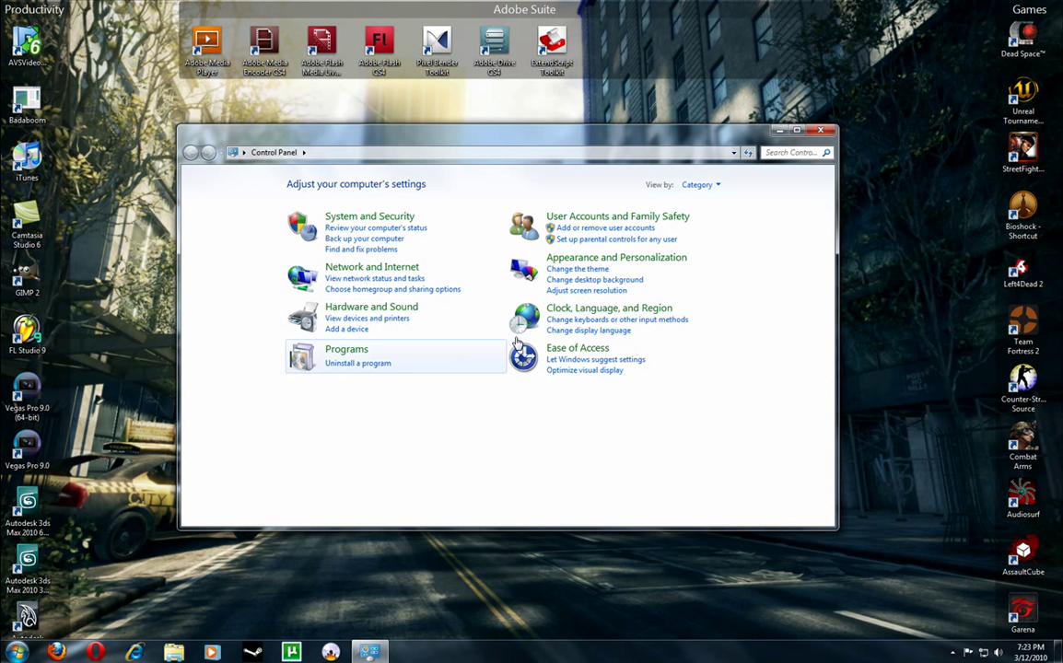
pyautogui.moveTo(579, 267)
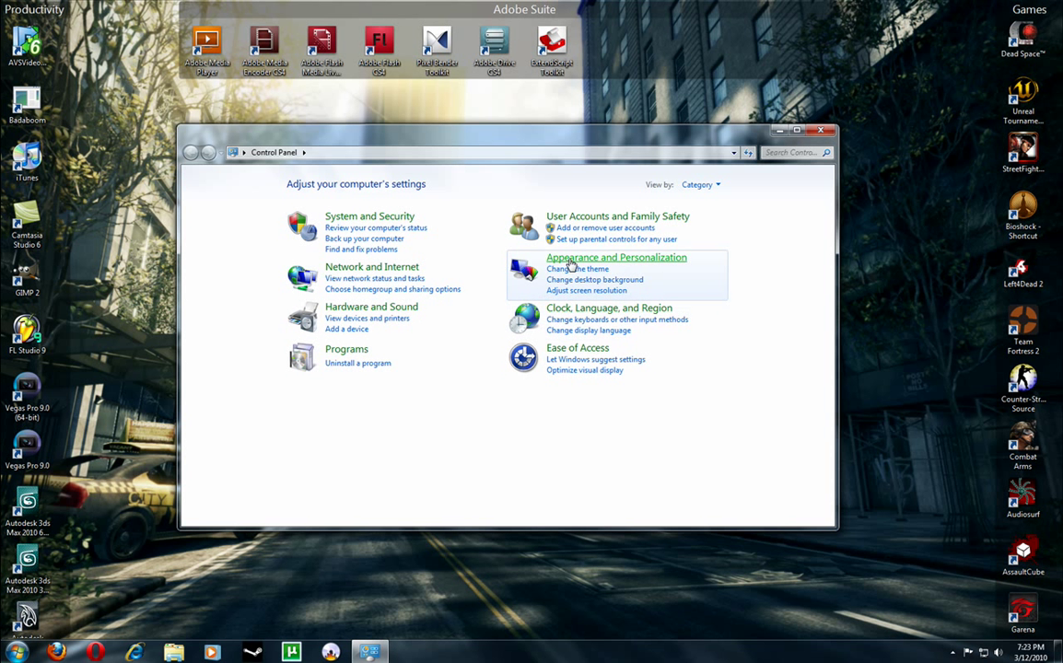
pyautogui.click(615, 258)
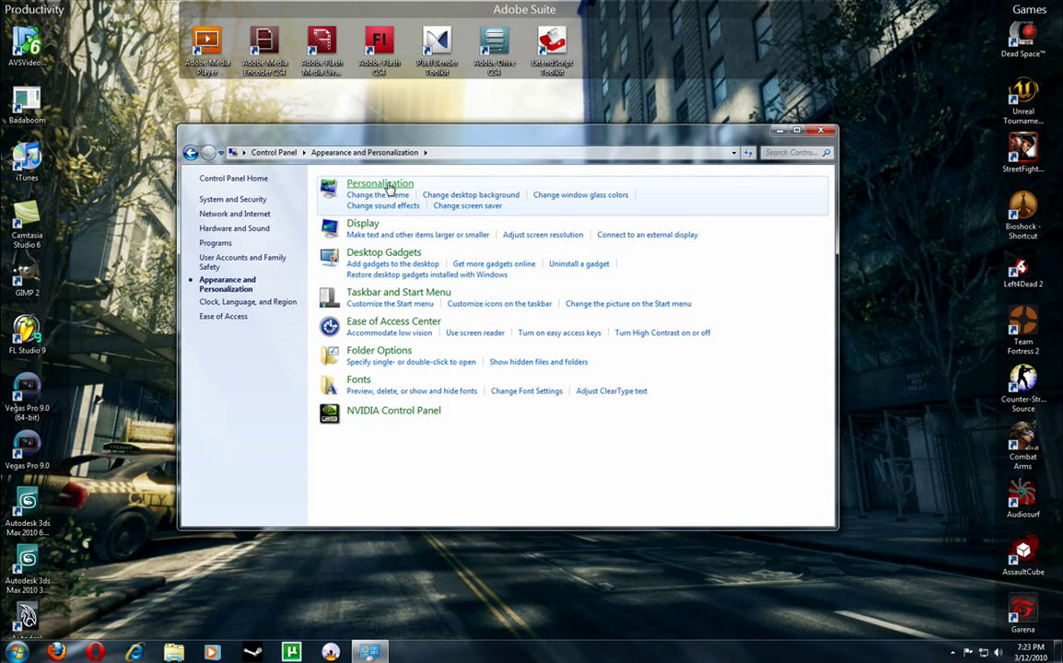
pyautogui.click(379, 183)
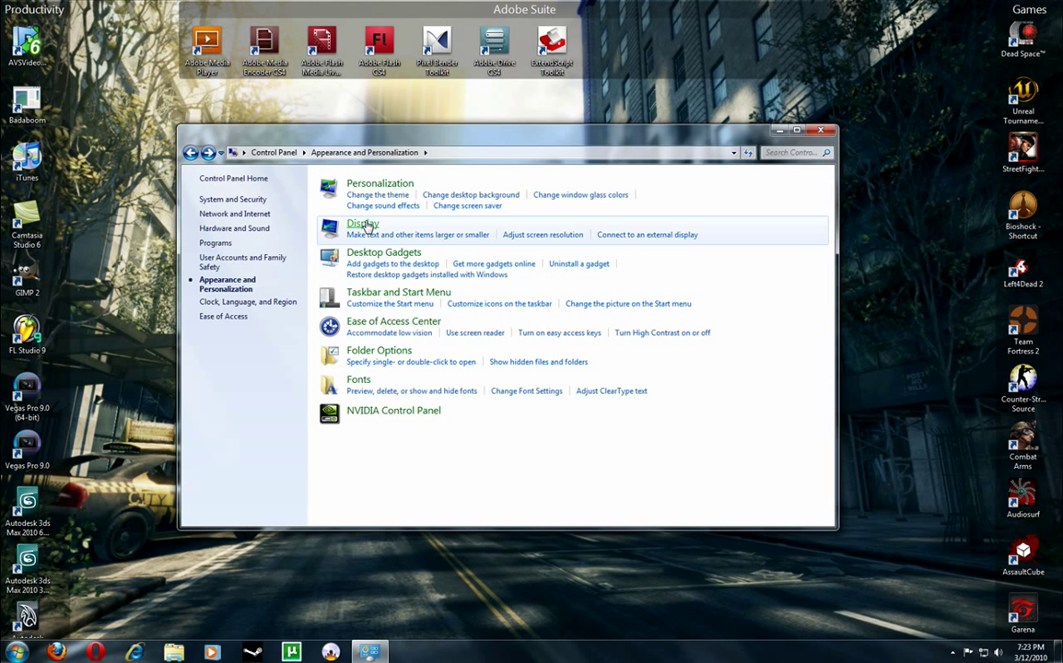
pyautogui.click(363, 223)
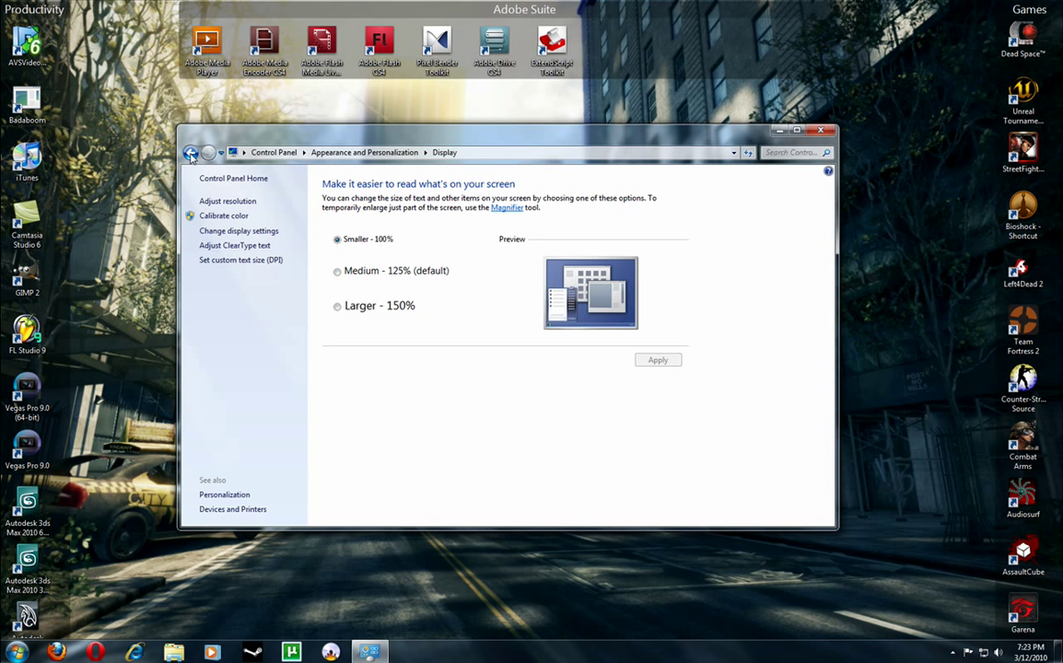
pyautogui.click(195, 151)
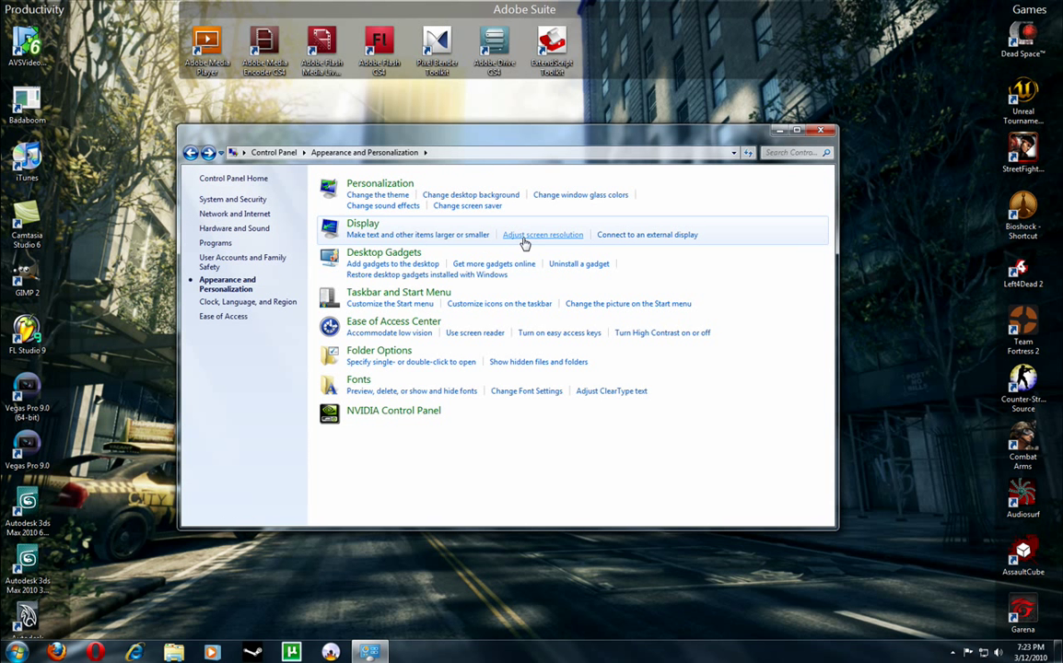
# - Go to Screen Resolution and the monitor's advanced display adapter settings
pyautogui.click(541, 234)
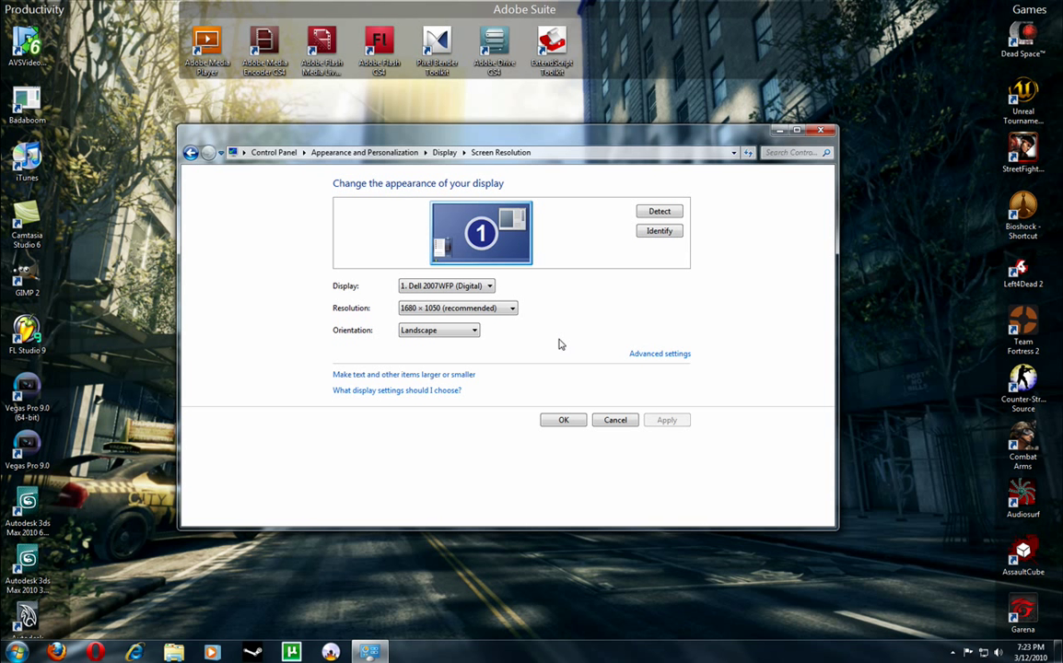
pyautogui.moveTo(667, 355)
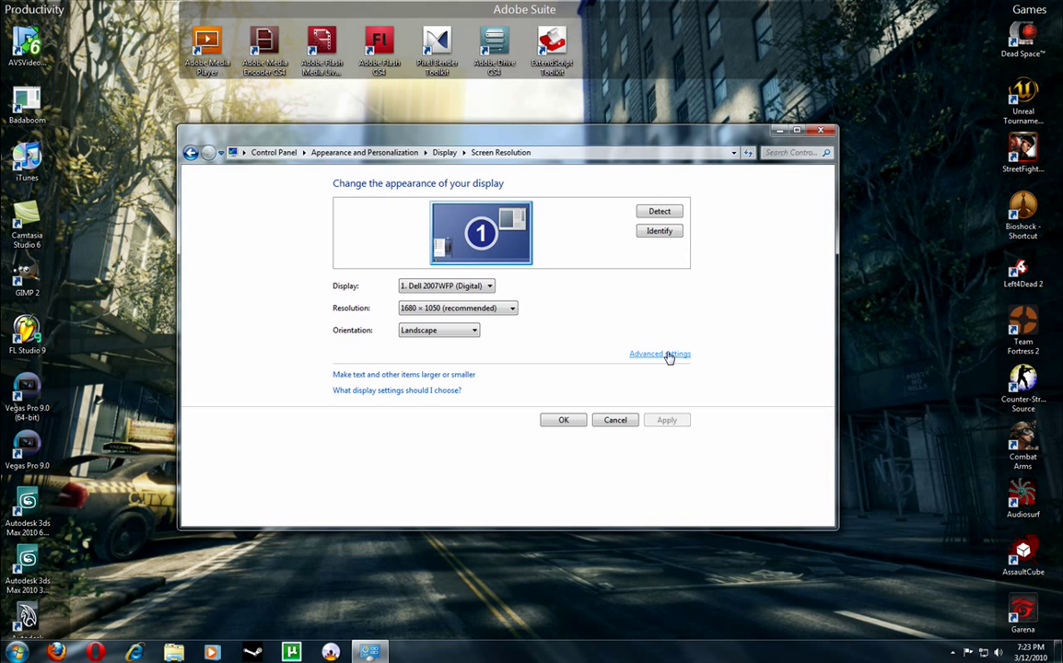
pyautogui.click(659, 353)
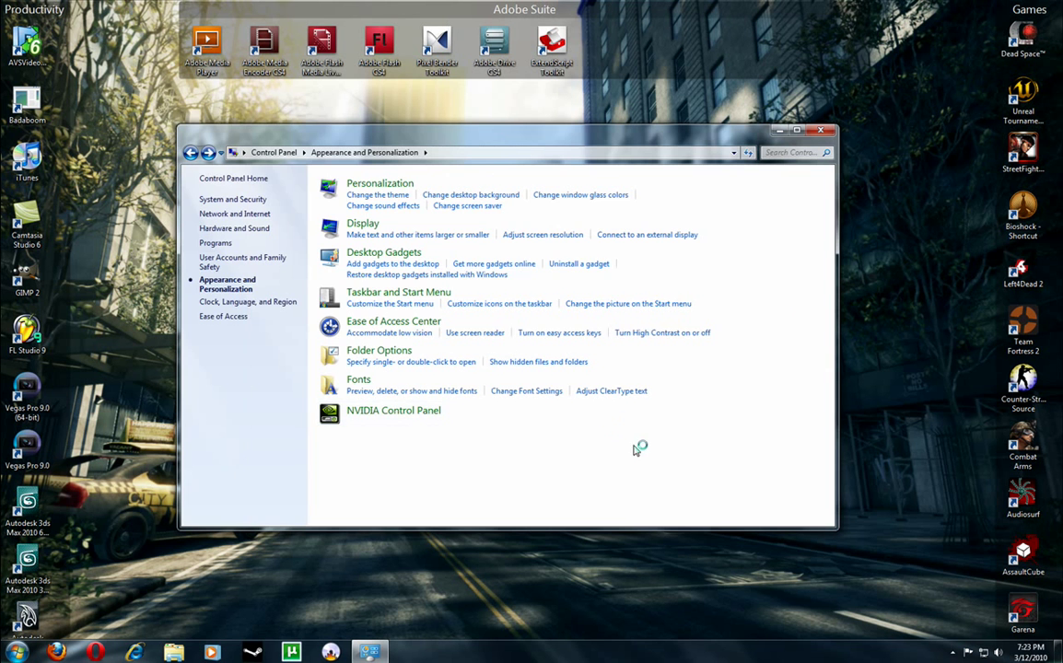
# - Close Control Panel and reach Screen Resolution from the desktop's right-click menu instead
pyautogui.click(822, 129)
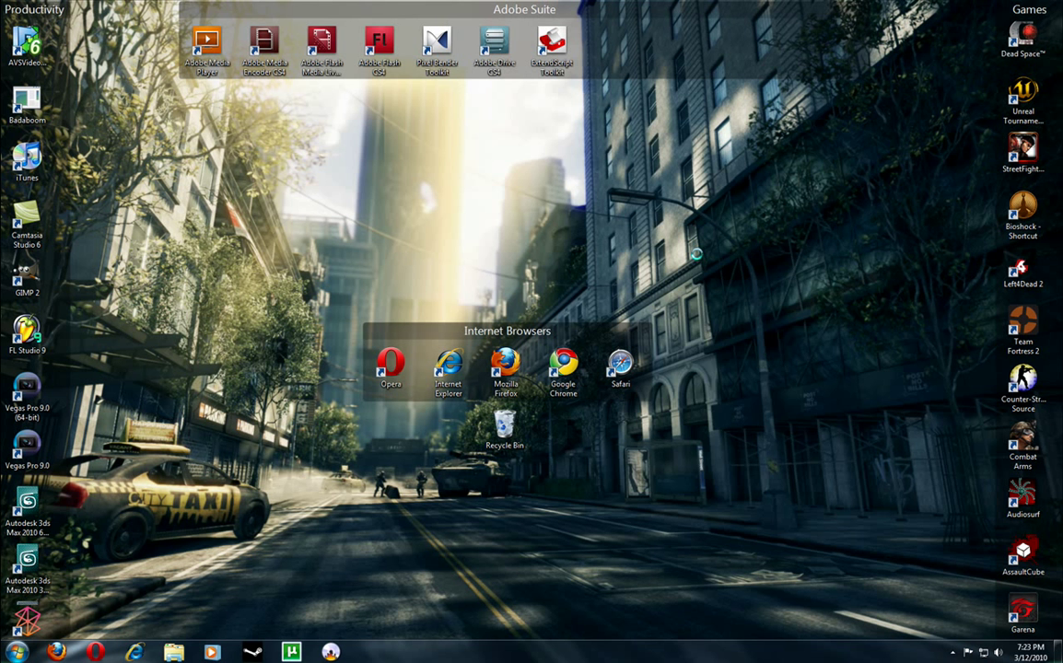
pyautogui.rightClick(696, 254)
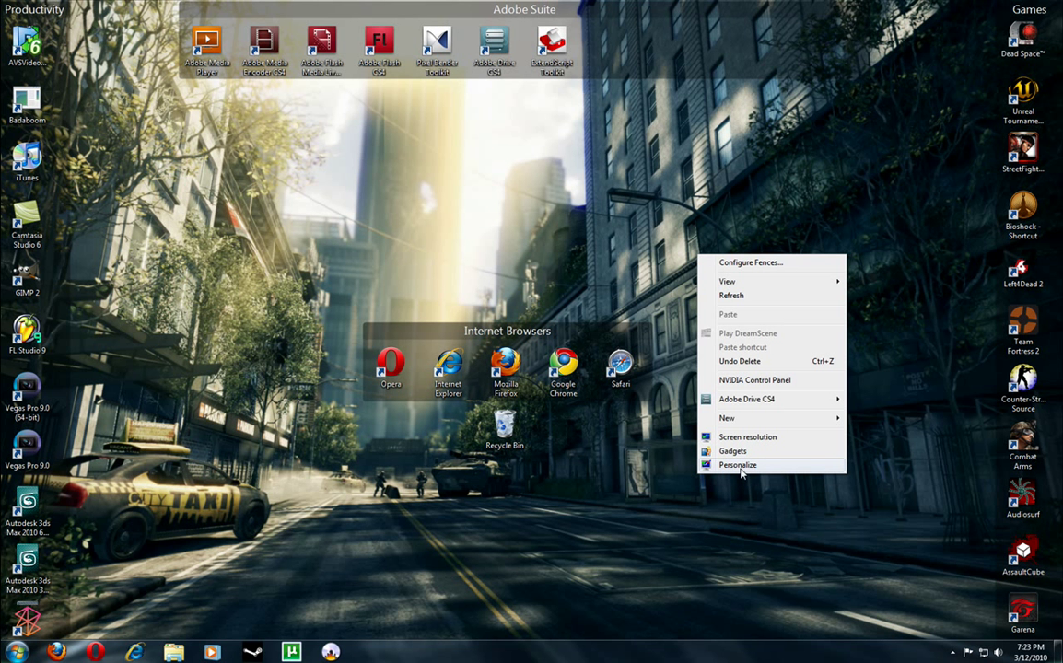
pyautogui.moveTo(770, 486)
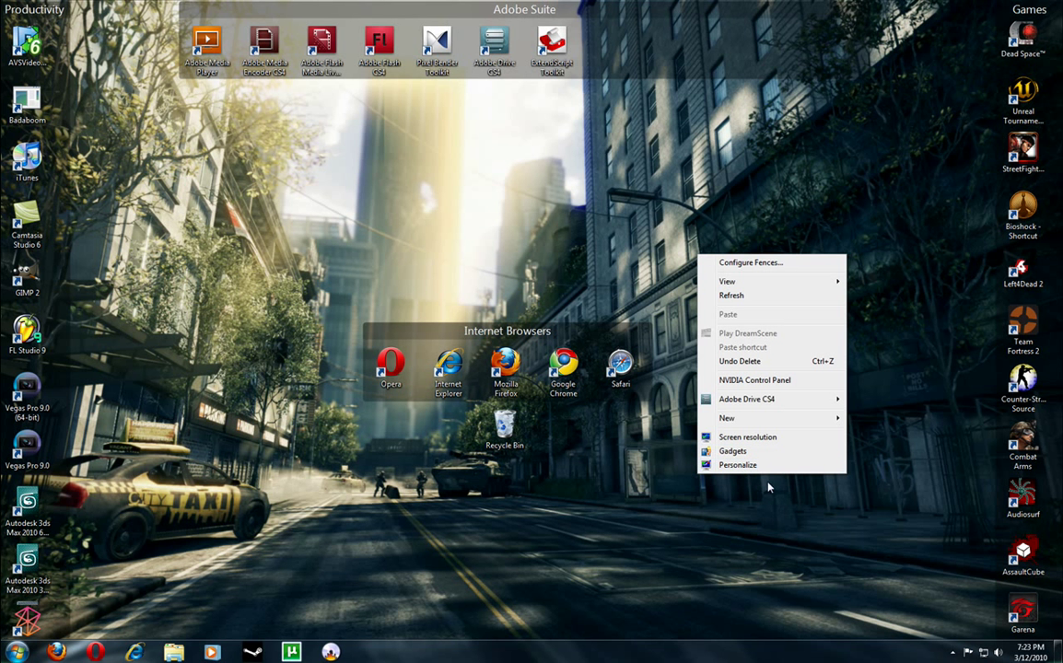
pyautogui.click(740, 464)
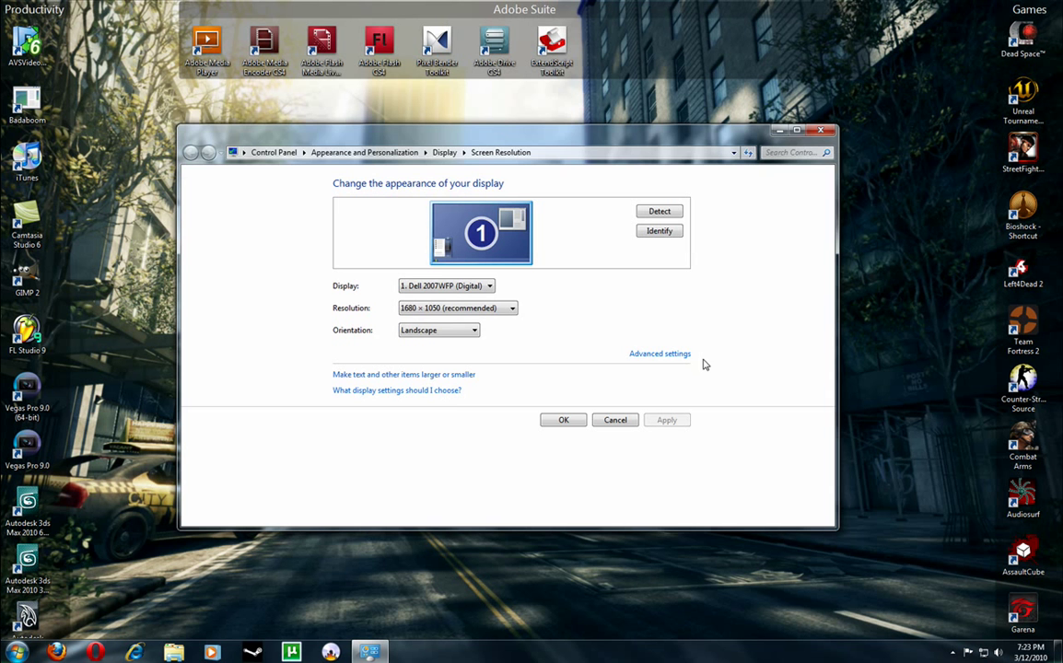
# - Show the GeForce 8800 GTX adapter's device properties and its Driver details
pyautogui.click(659, 354)
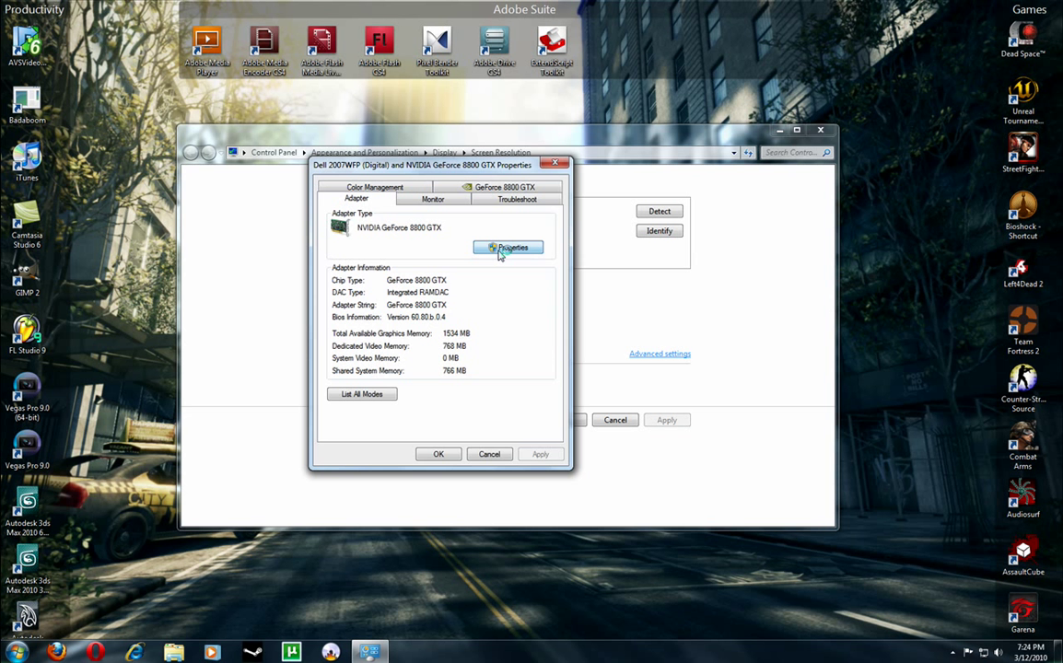
pyautogui.click(508, 246)
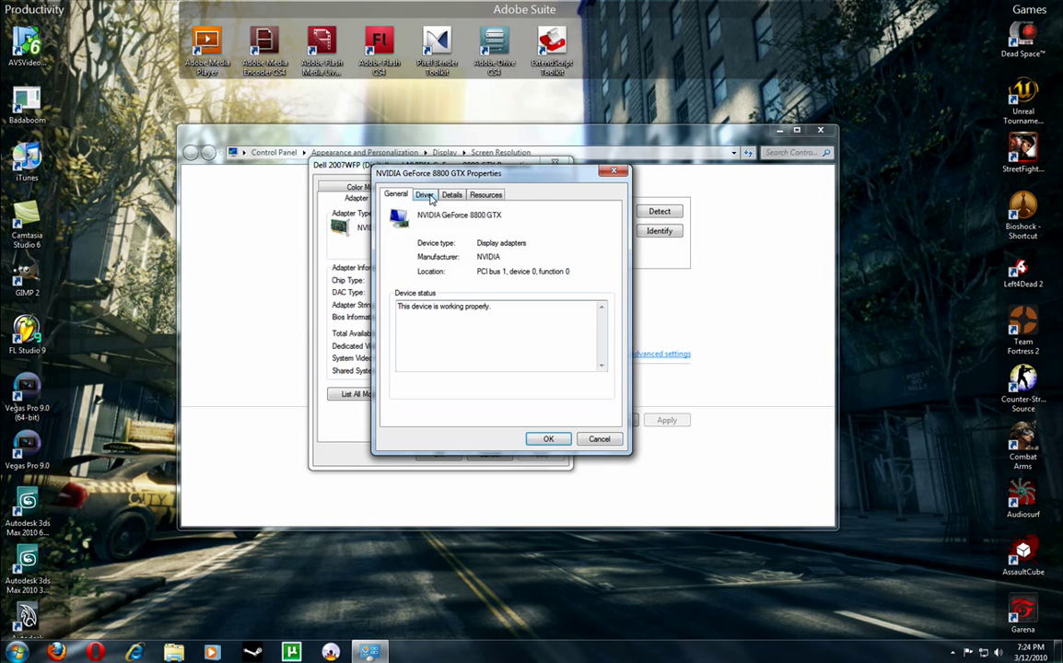
pyautogui.click(423, 195)
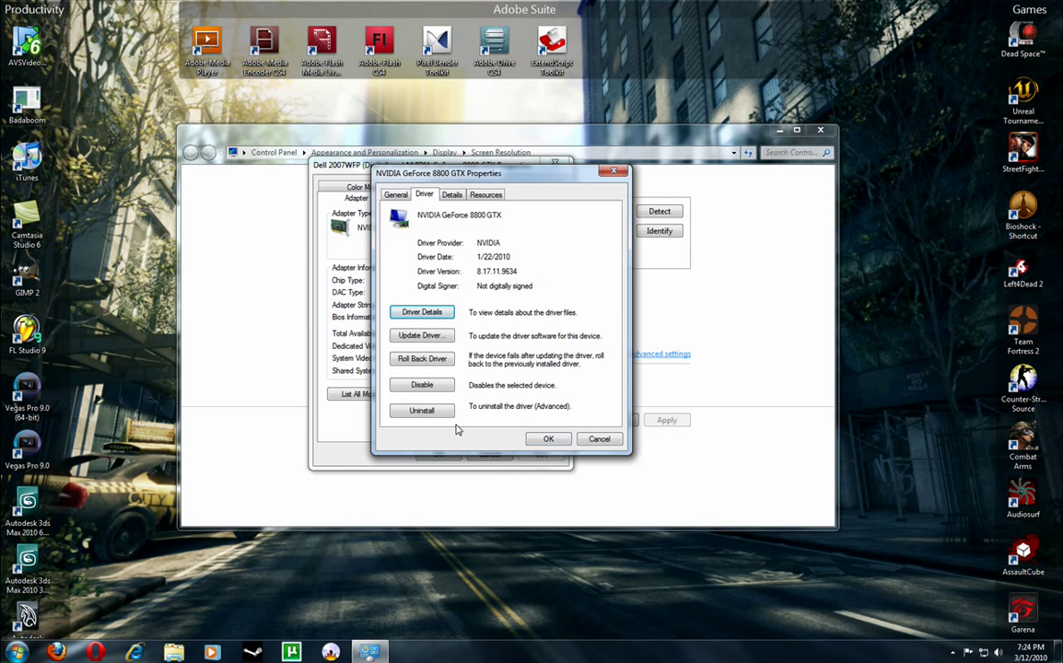
# - Uninstall the GeForce 8800 GTX driver, confirming it, and close the device properties
pyautogui.click(420, 409)
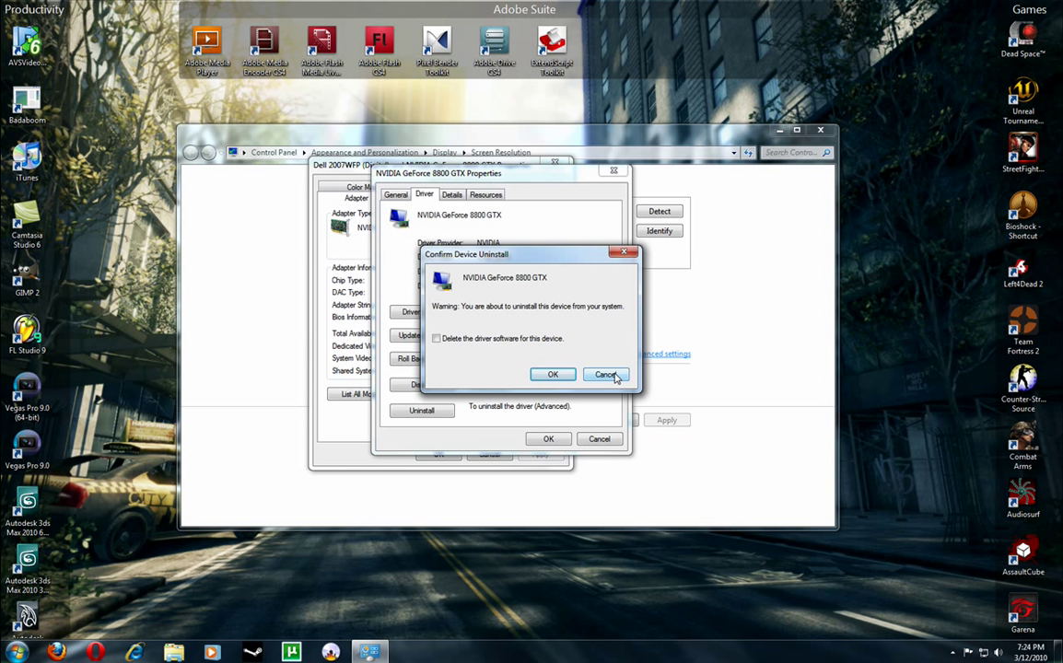
pyautogui.click(604, 374)
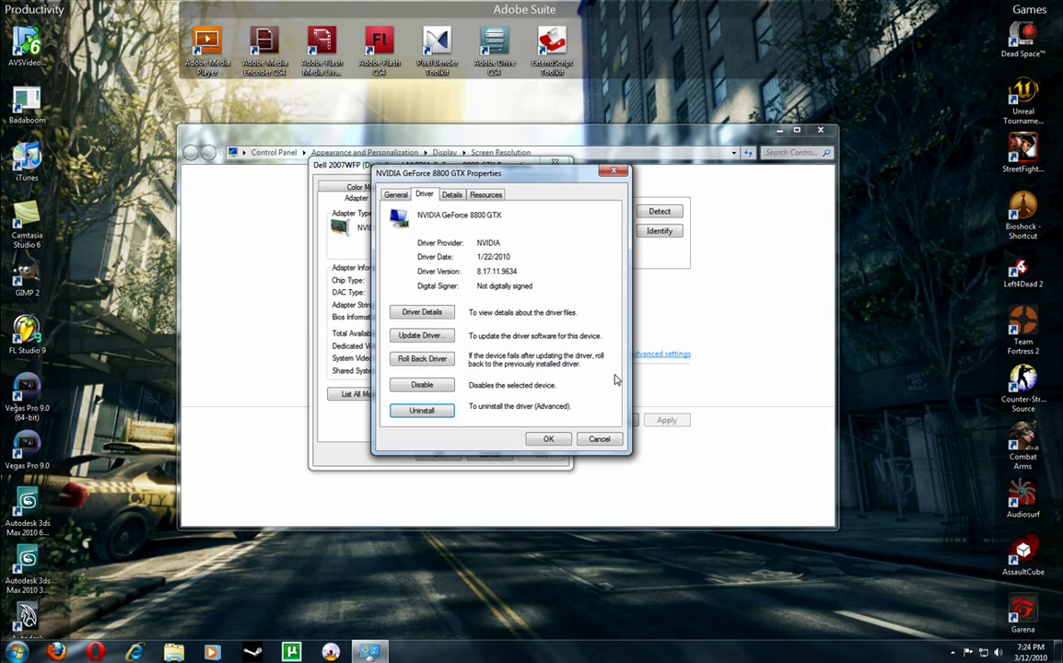
pyautogui.click(615, 171)
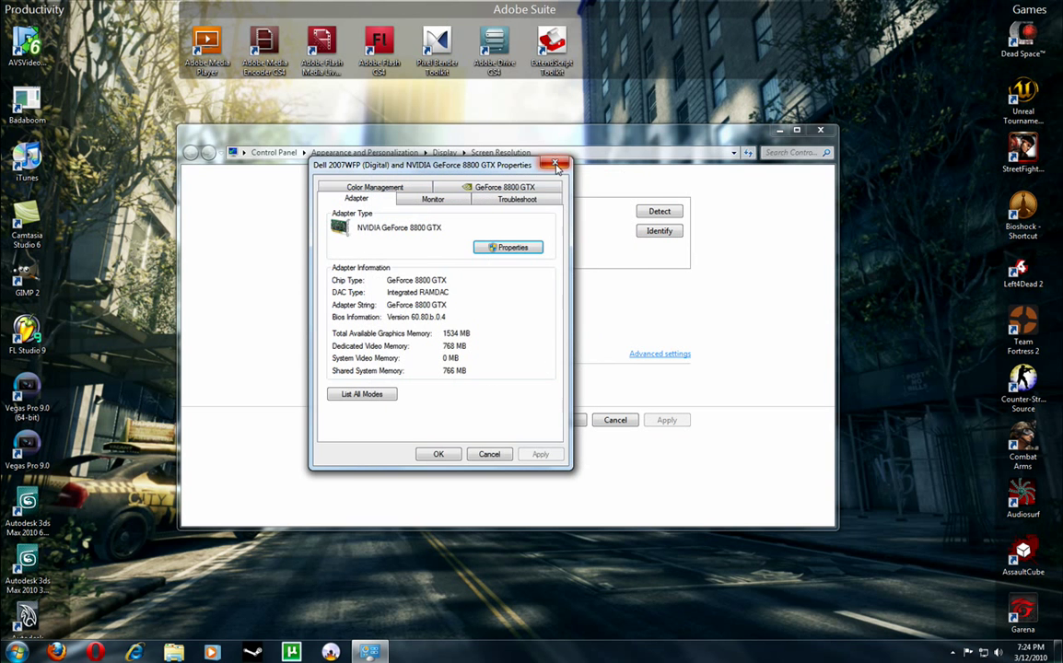
# - Launch Firefox and begin a Google search starting with 'intel'
pyautogui.click(552, 162)
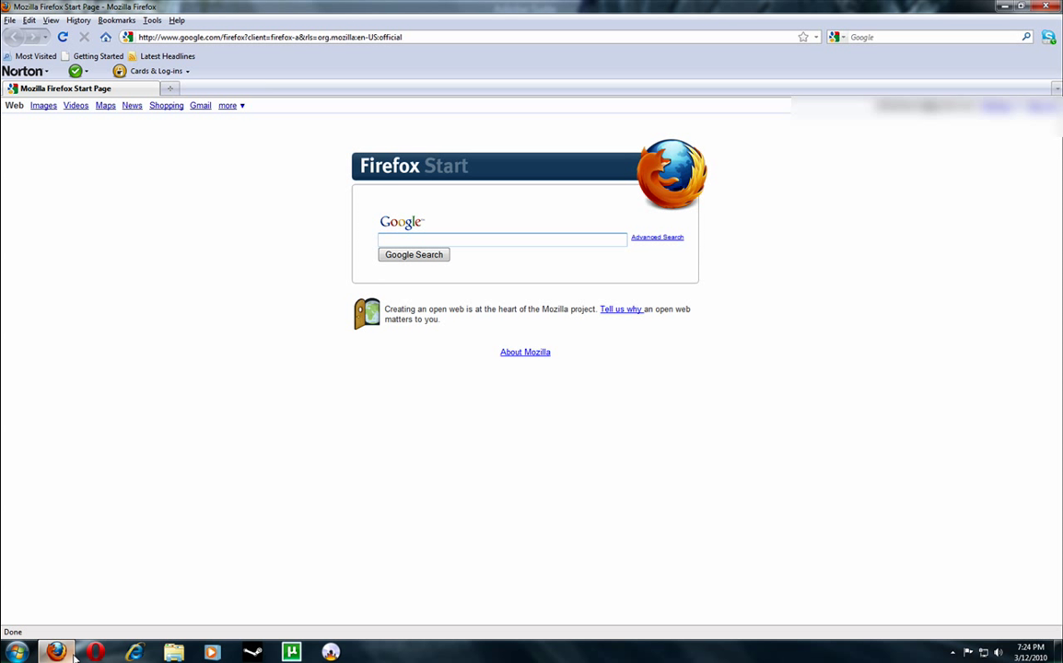
pyautogui.moveTo(928, 44)
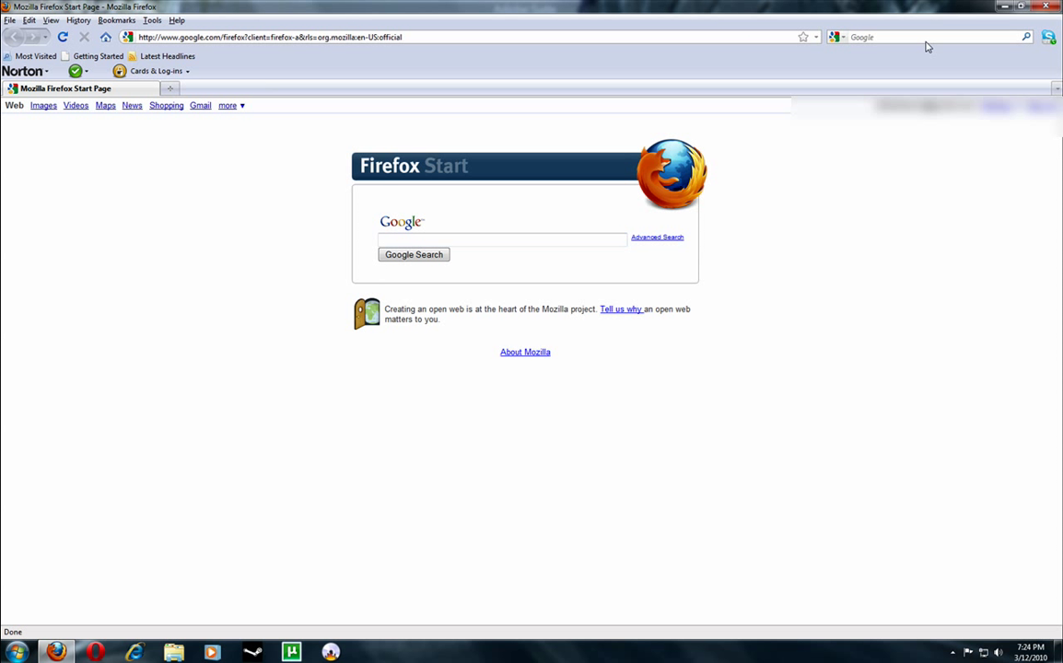
pyautogui.write('intel GPU update')
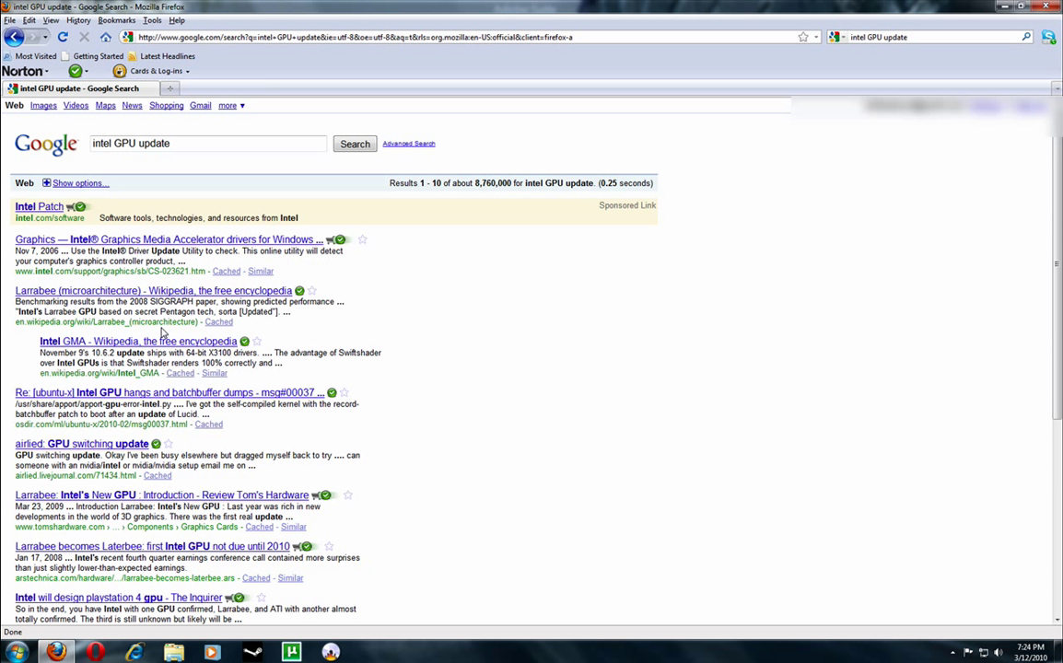
pyautogui.moveTo(585, 427)
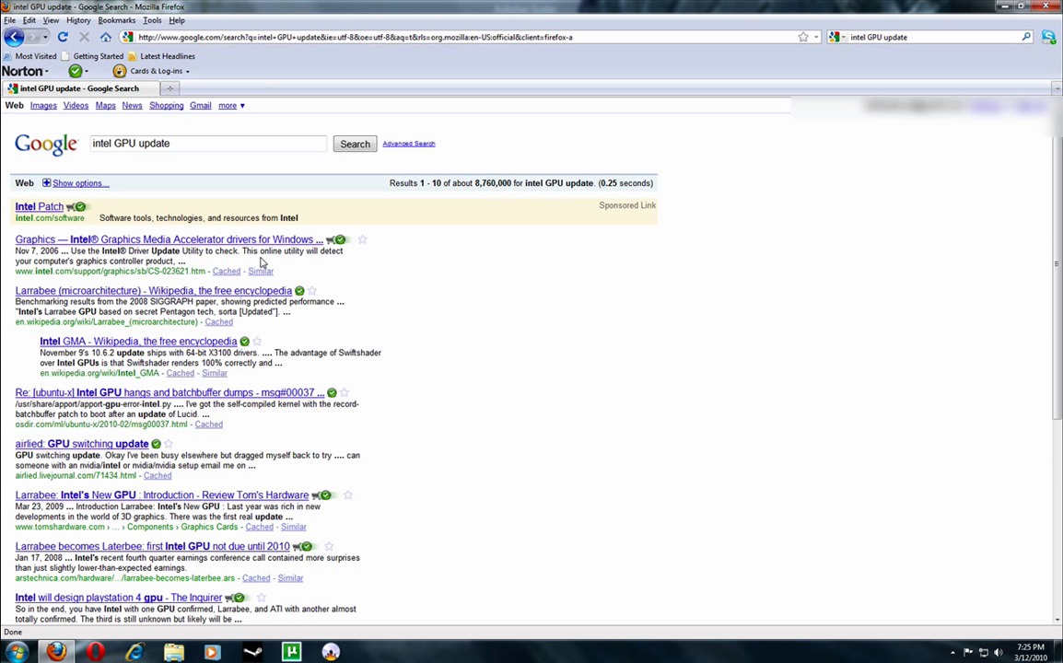
pyautogui.moveTo(201, 239)
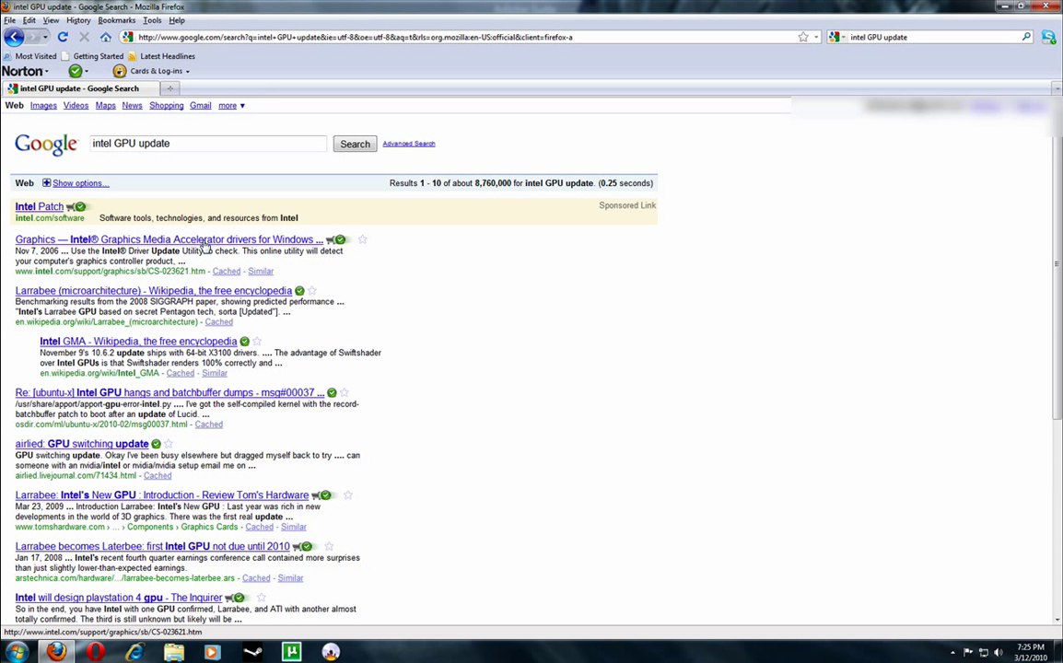
# - From the 'intel GPU update' results, reach Intel's graphics drivers page and its Driver Update Utility link
pyautogui.click(166, 236)
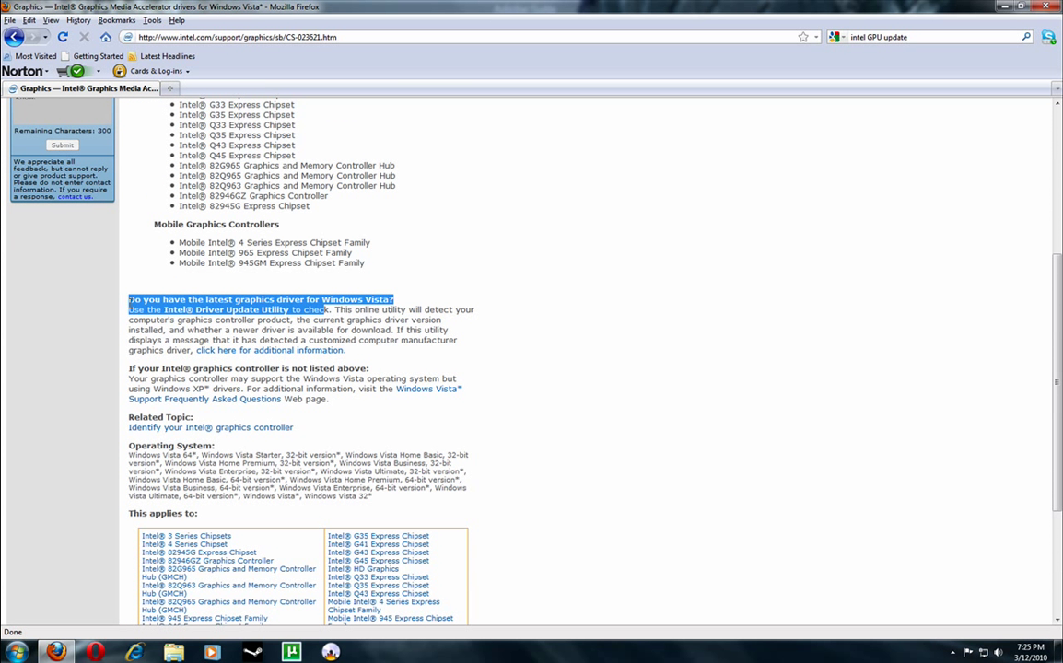
pyautogui.click(227, 309)
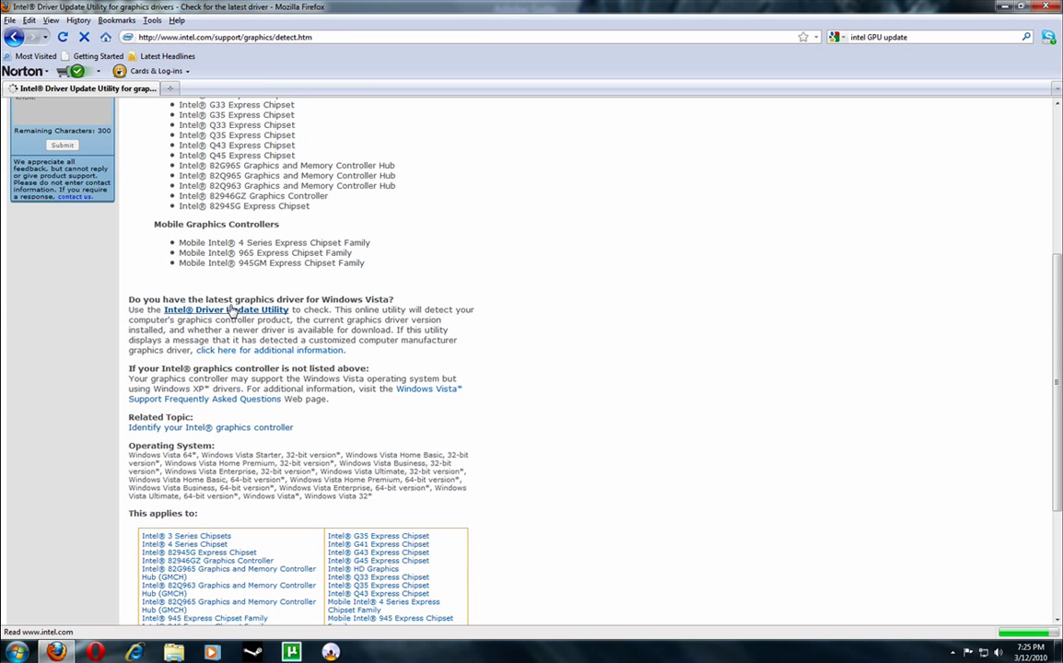
# - On the Intel Driver Update Utility page, highlight the requirements and privacy list, then deselect it
pyautogui.click(226, 310)
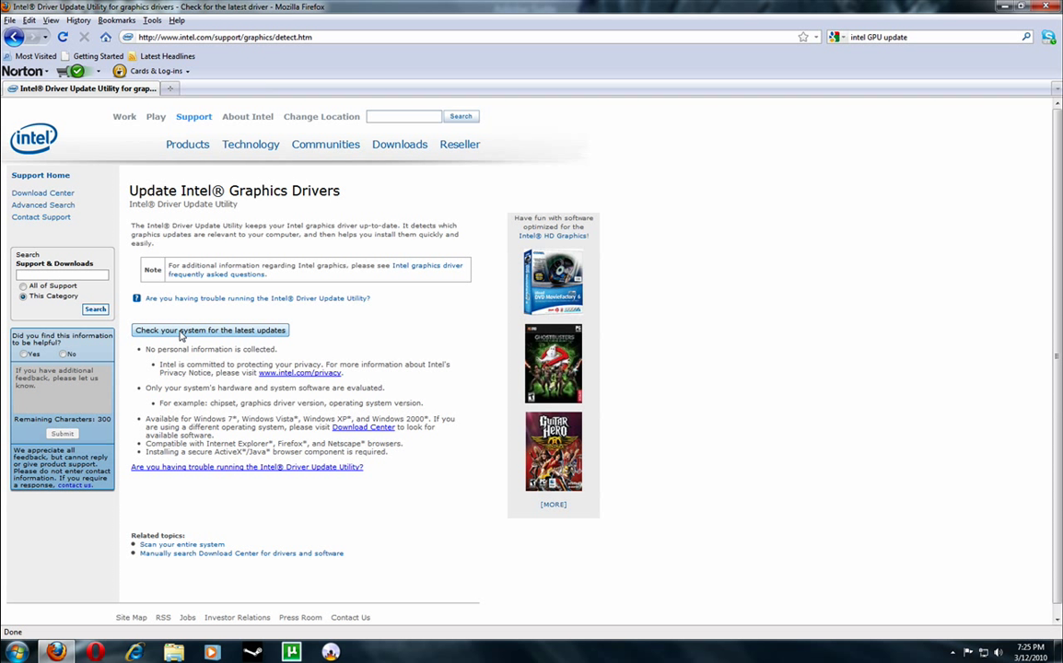
pyautogui.moveTo(380, 333)
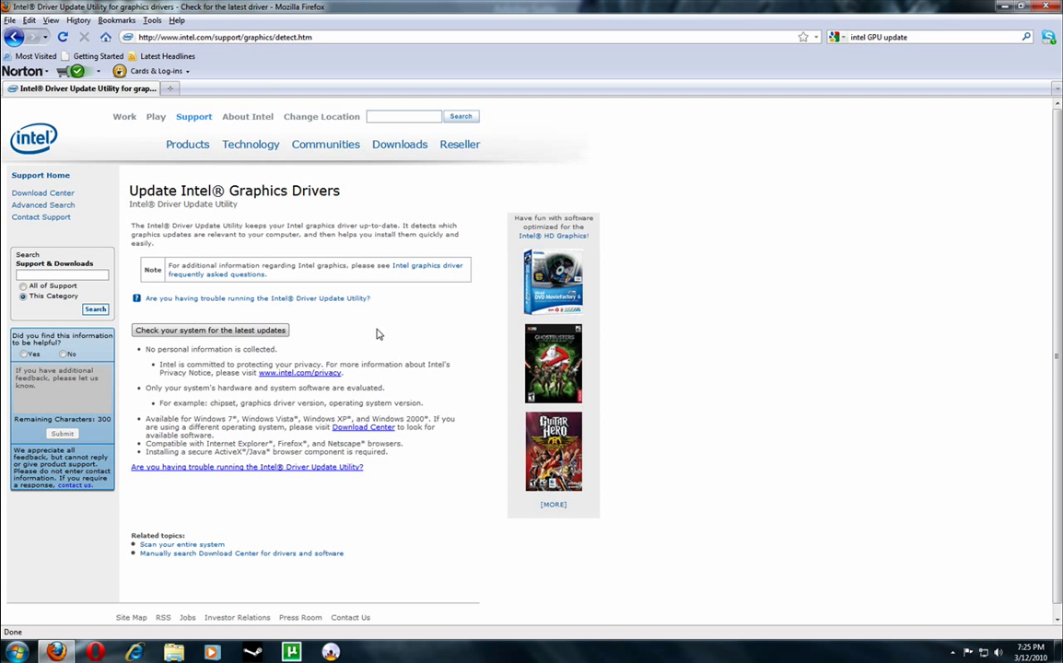
pyautogui.moveTo(228, 444)
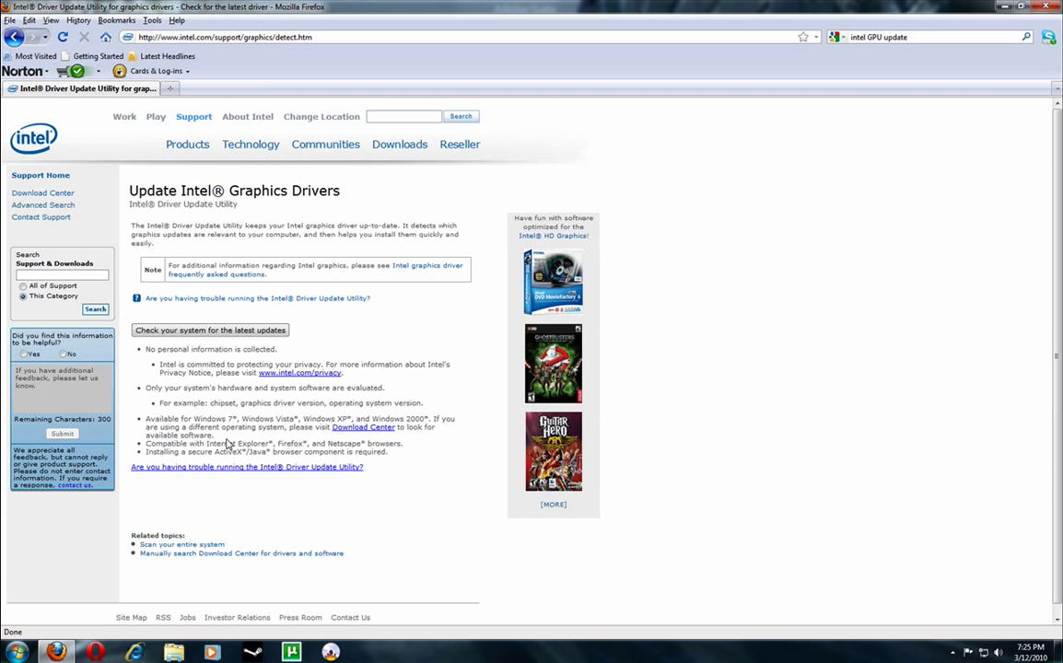
pyautogui.moveTo(195, 420)
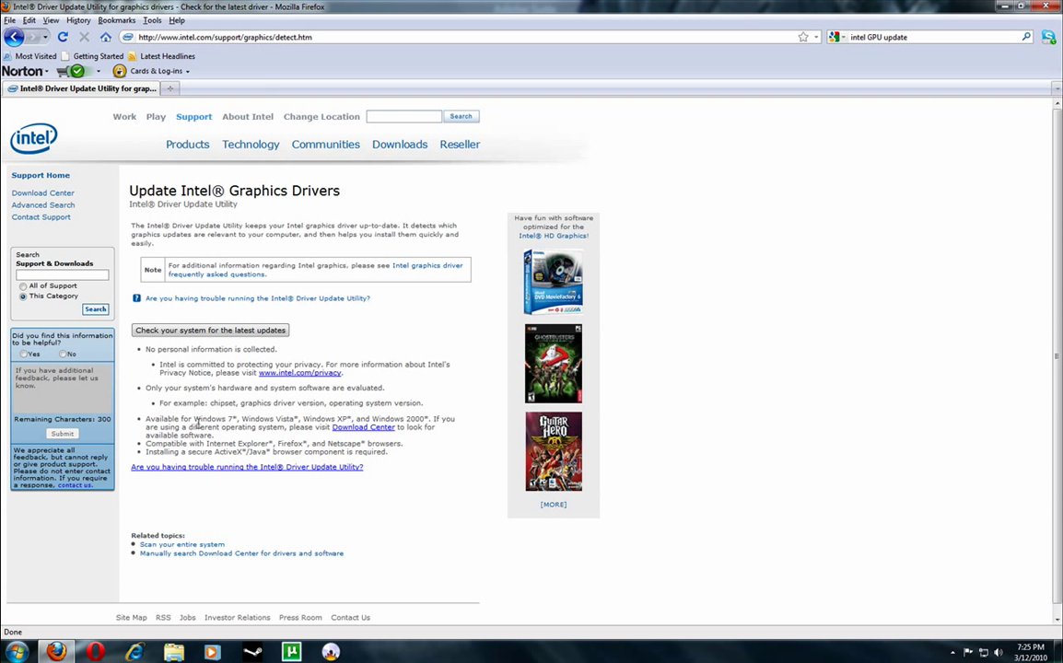
pyautogui.moveTo(375, 453)
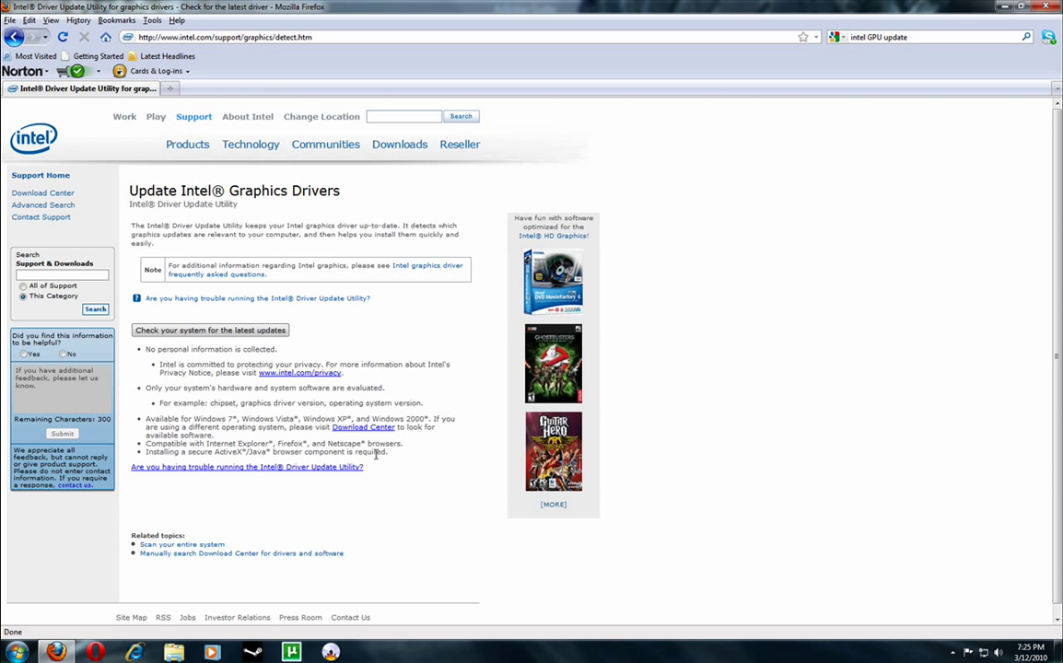
pyautogui.moveTo(144, 348); pyautogui.dragTo(360, 467)
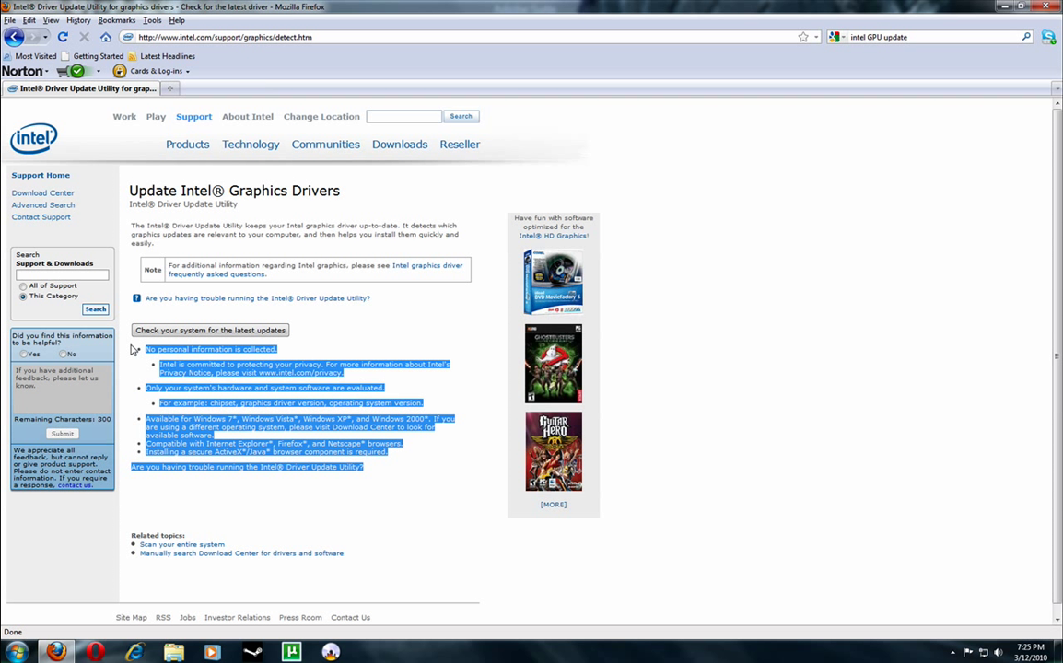
pyautogui.moveTo(134, 293)
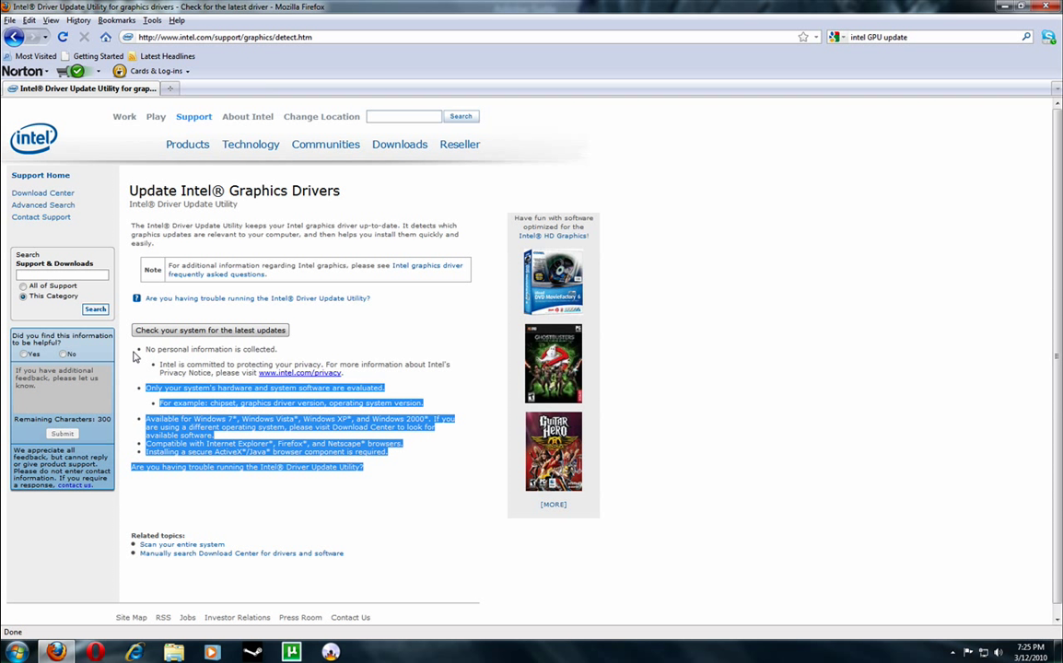
pyautogui.click(398, 627)
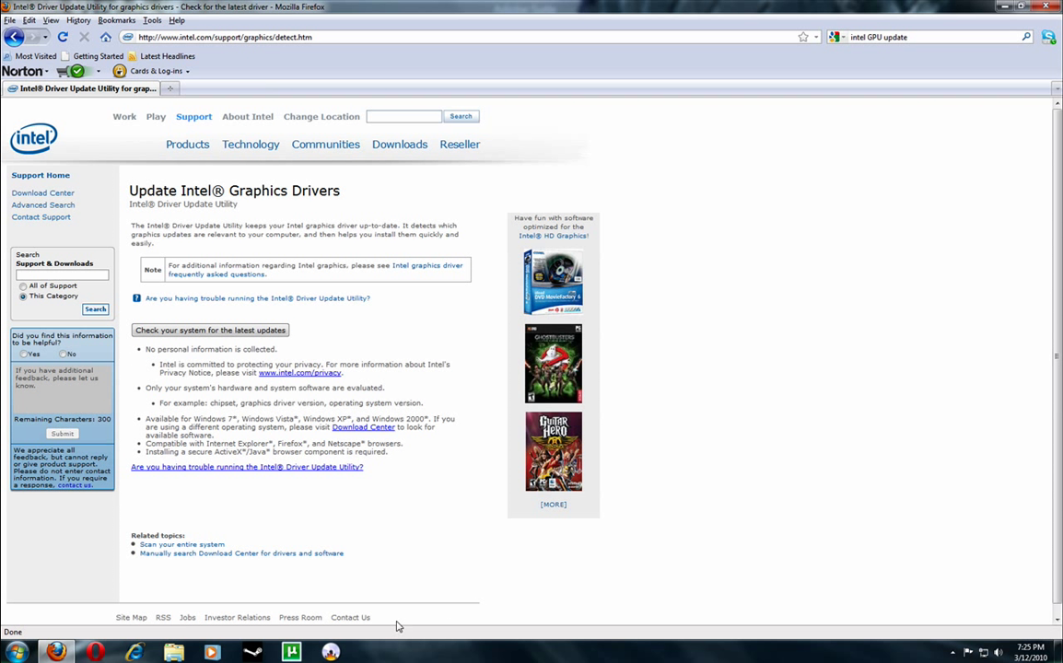